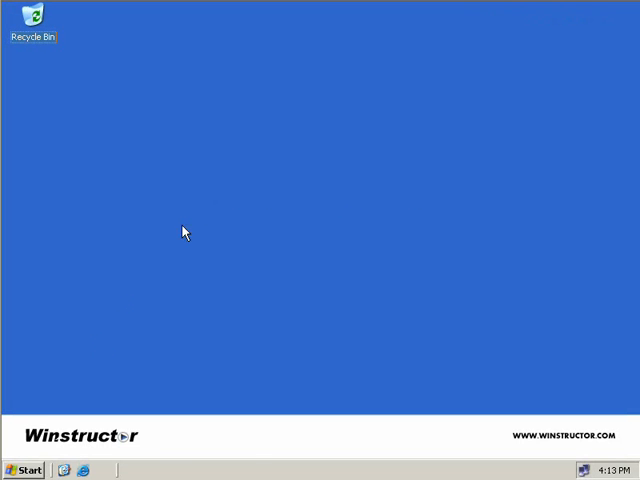
Show the local Shared Folders Shares list (ADMIN$, C$, IPC$, NETLOGON, SYSVOL)
{"action": "left_click", "coordinate": [24, 470]}
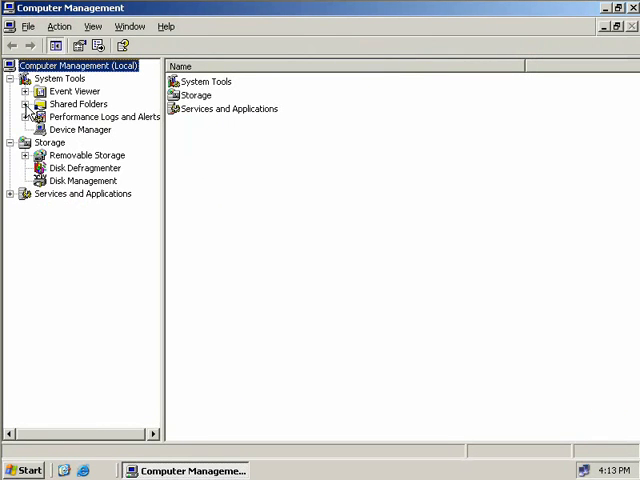
{"action": "left_click", "coordinate": [24, 104]}
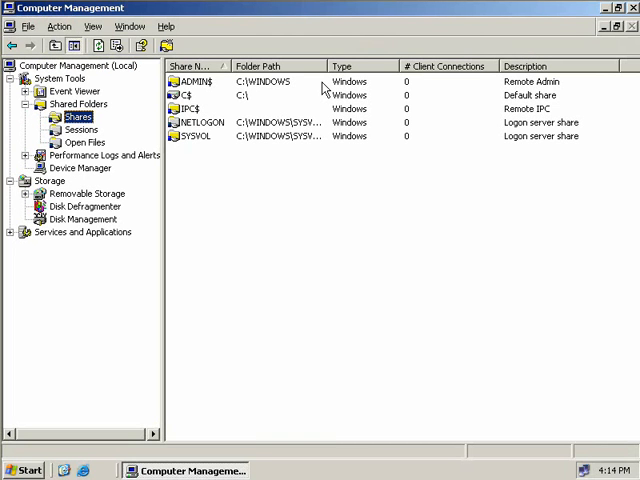
{"action": "mouse_move", "coordinate": [224, 88]}
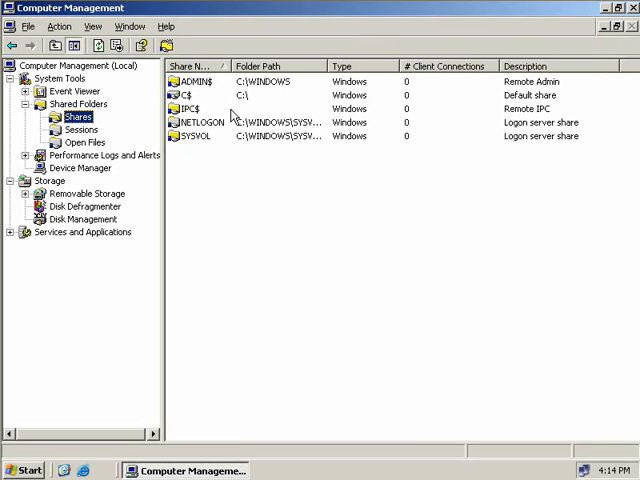
Browse My Computer's address bar to \\Server01 to list its NETLOGON and SYSVOL shares
{"action": "left_click", "coordinate": [24, 470]}
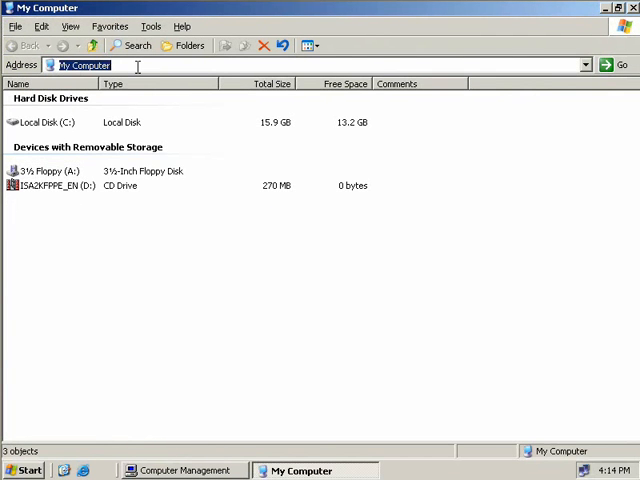
{"action": "type", "text": "\\\\Server01"}
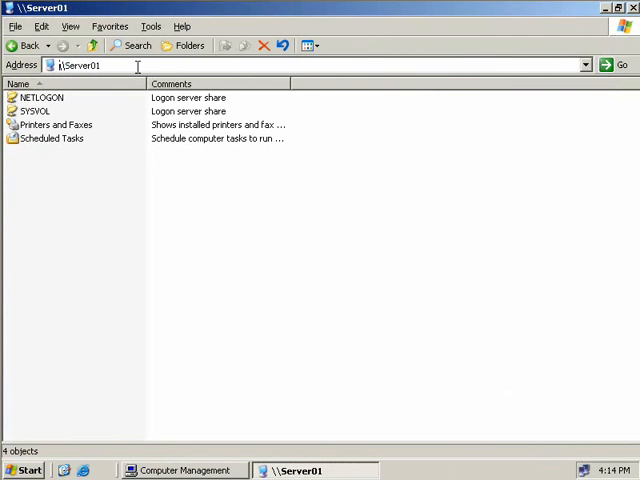
{"action": "left_click", "coordinate": [36, 110]}
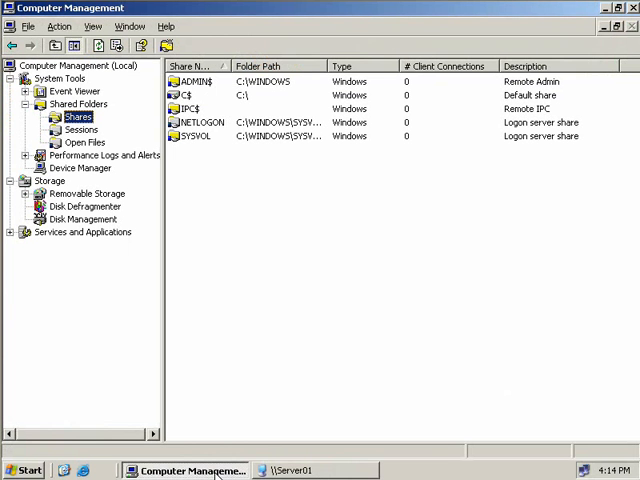
{"action": "mouse_move", "coordinate": [212, 104]}
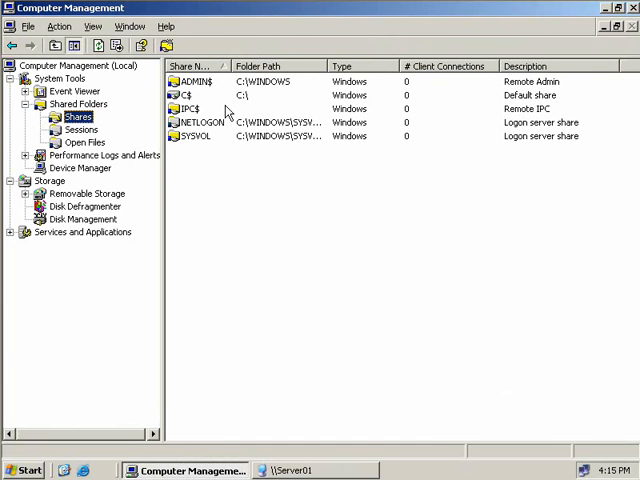
{"action": "left_click", "coordinate": [190, 96]}
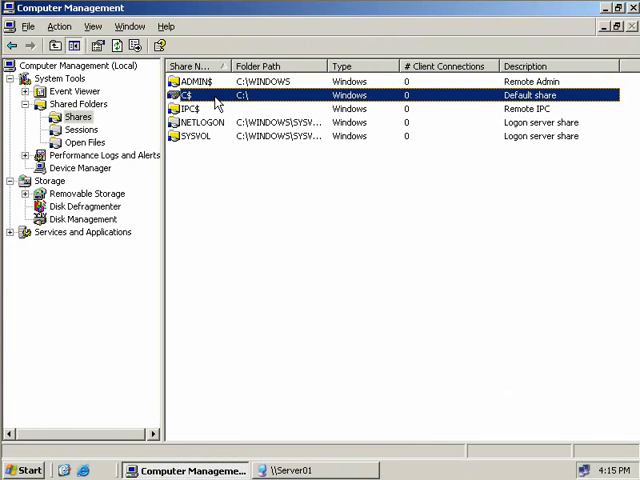
{"action": "right_click", "coordinate": [200, 94]}
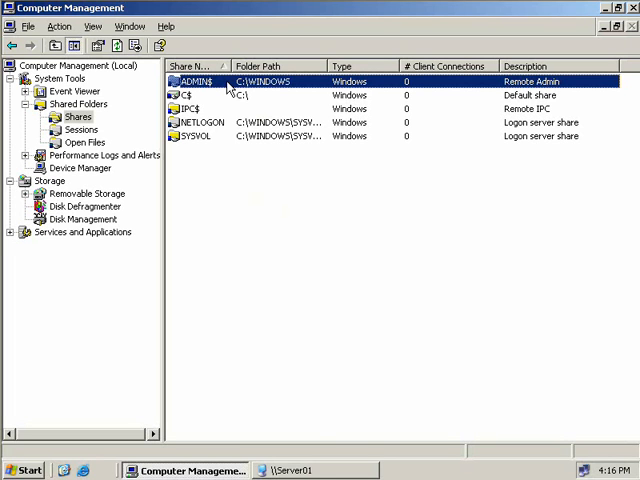
{"action": "mouse_move", "coordinate": [228, 88]}
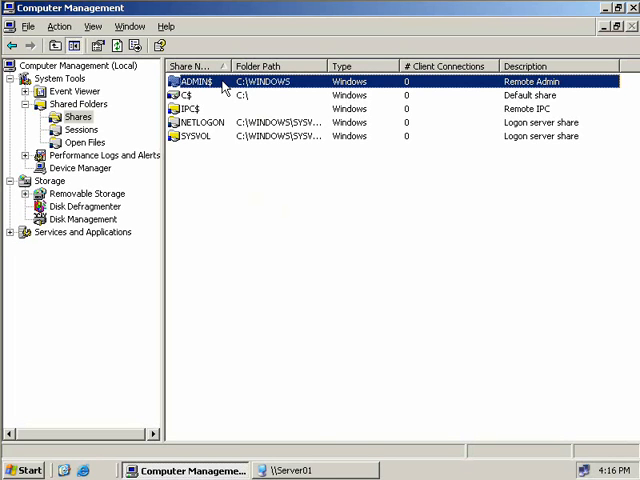
{"action": "mouse_move", "coordinate": [292, 92]}
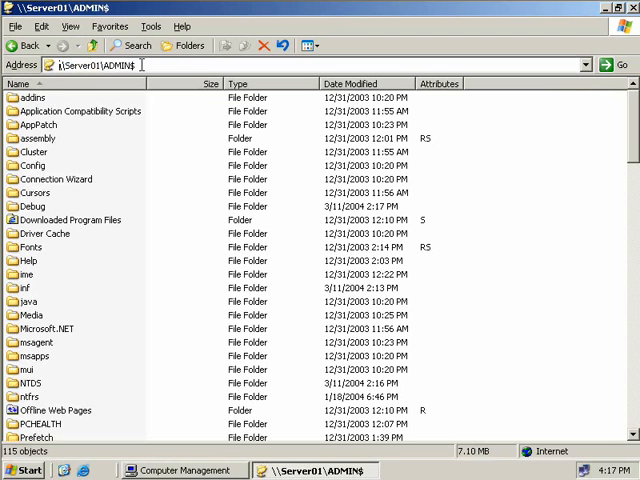
{"action": "mouse_move", "coordinate": [124, 336]}
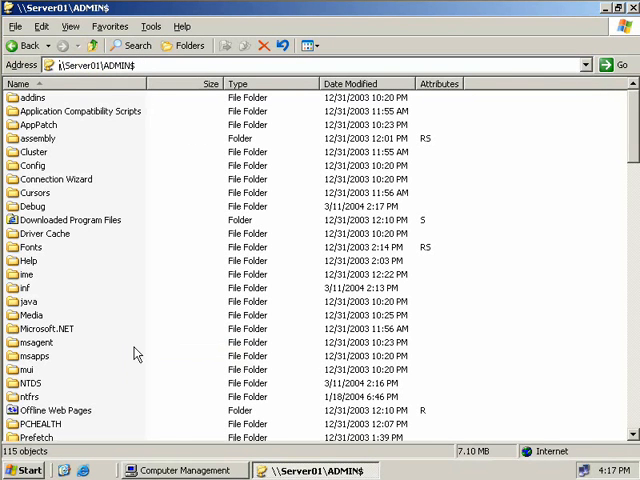
Return to the Computer Management shares console from the taskbar
{"action": "left_click", "coordinate": [184, 470]}
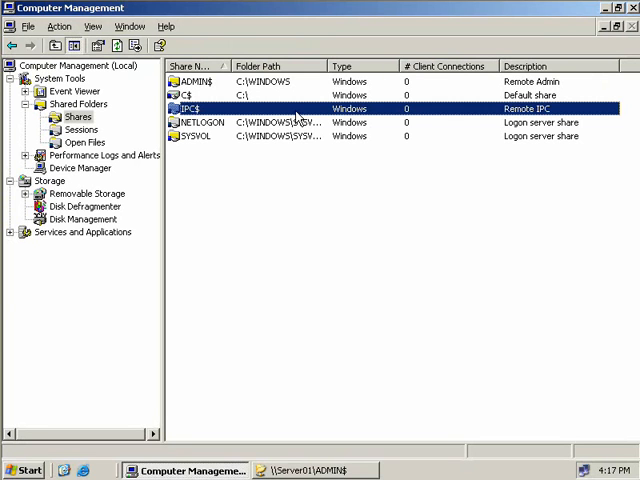
{"action": "mouse_move", "coordinate": [304, 110]}
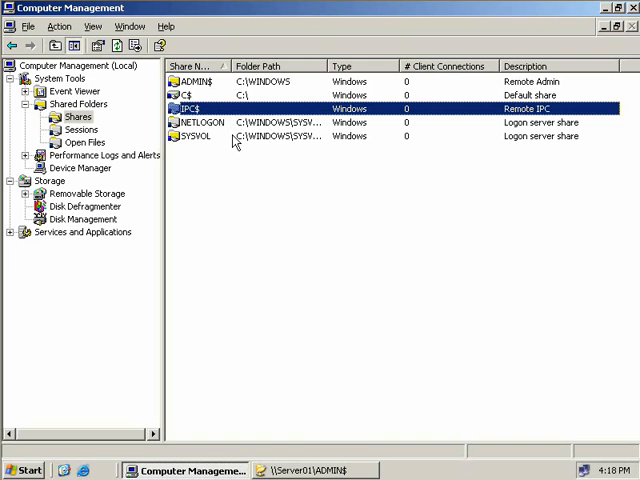
Select the SYSVOL logon server share in the Shares list
{"action": "left_click", "coordinate": [190, 136]}
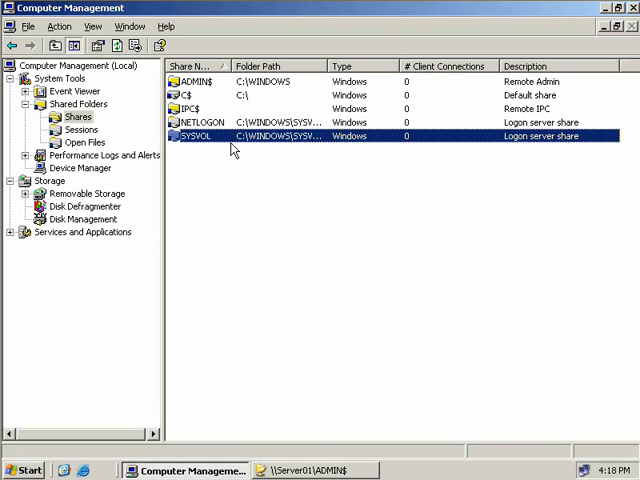
{"action": "mouse_move", "coordinate": [248, 148]}
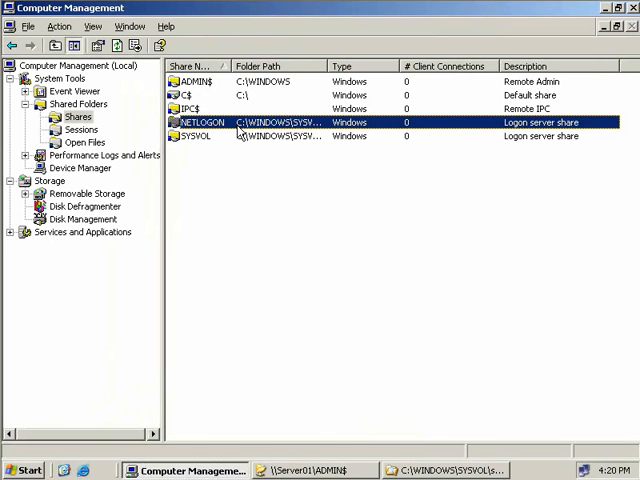
{"action": "mouse_move", "coordinate": [234, 162]}
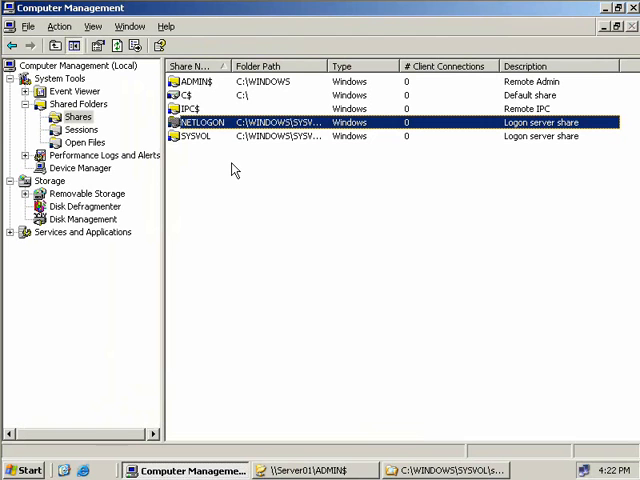
{"action": "mouse_move", "coordinate": [242, 200]}
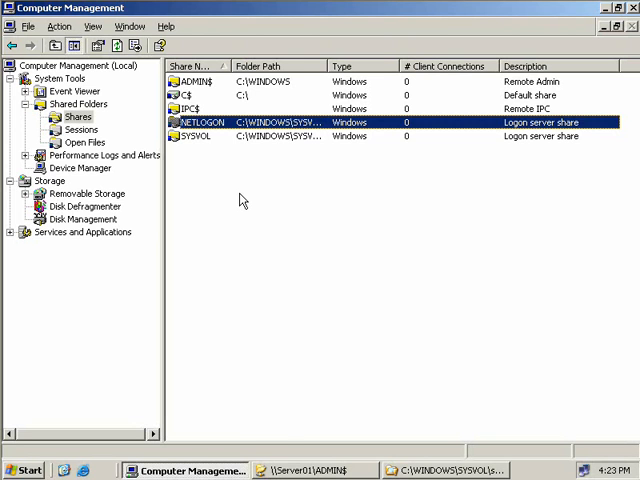
Launch a Command Prompt and begin a net use command, trying and correcting the drive argument
{"action": "left_click", "coordinate": [20, 470]}
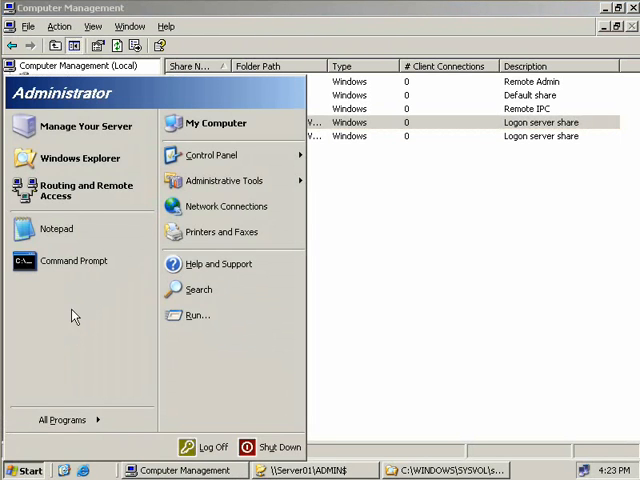
{"action": "left_click", "coordinate": [74, 260]}
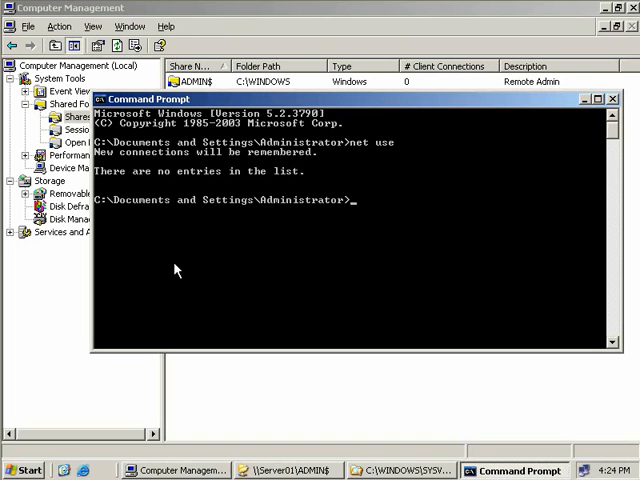
{"action": "mouse_move", "coordinate": [282, 184]}
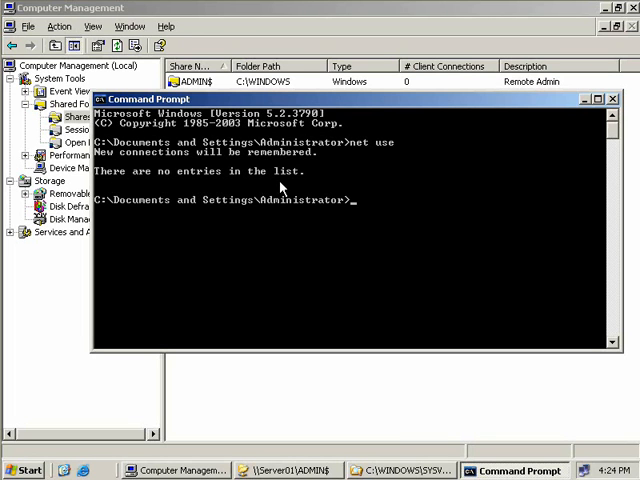
{"action": "mouse_move", "coordinate": [338, 268]}
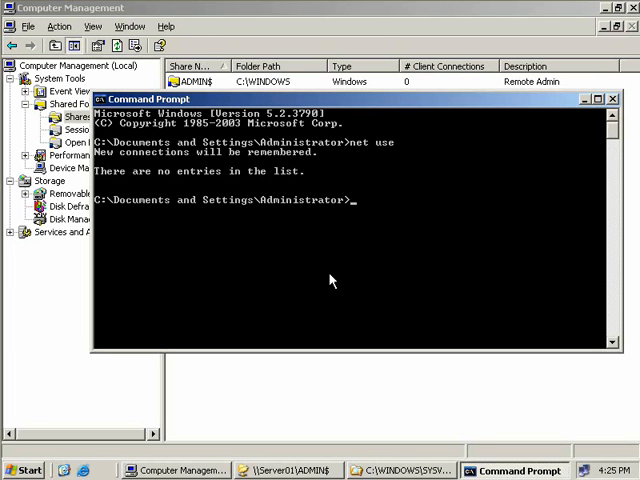
{"action": "type", "text": "net use t:"}
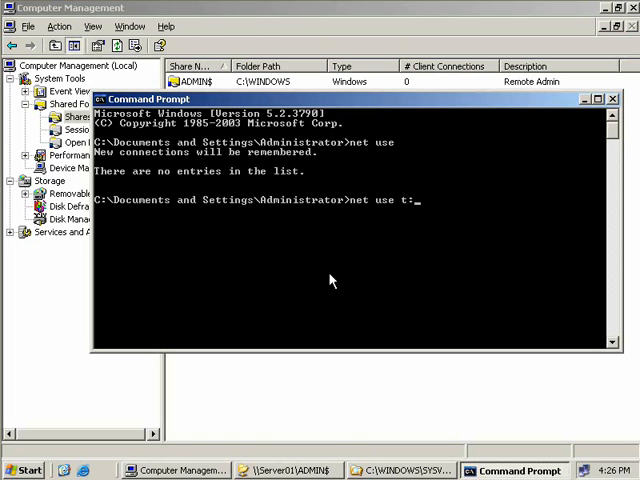
{"action": "key", "text": "backspace"}
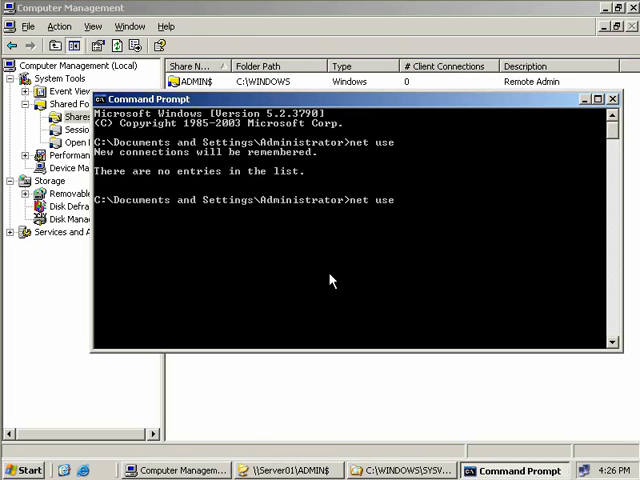
{"action": "type", "text": "*"}
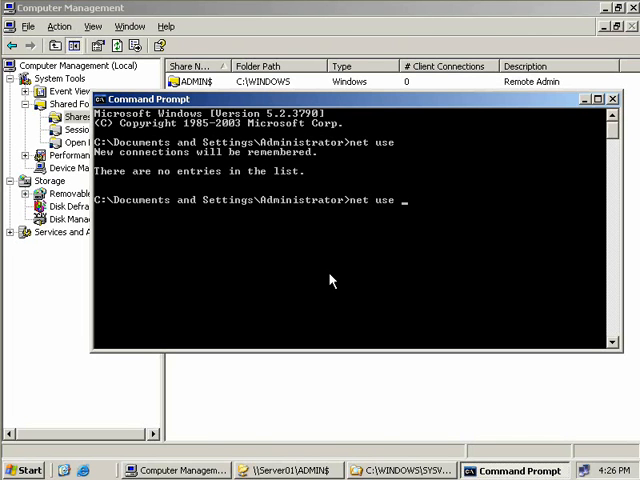
Run 'net use t: \\server01\data' to map drive T: successfully
{"action": "type", "text": "t:"}
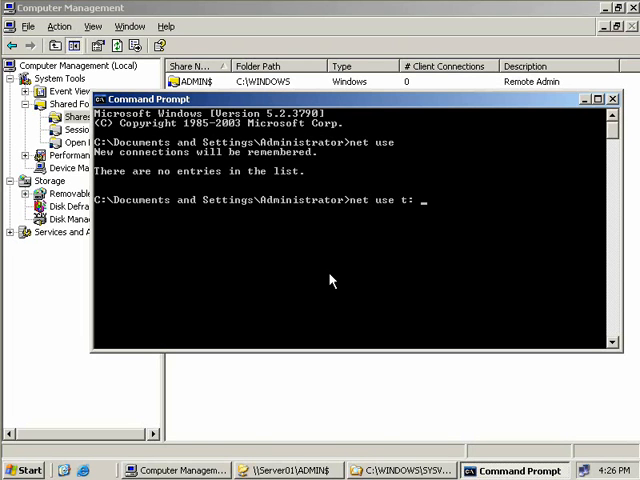
{"action": "type", "text": "\\\\"}
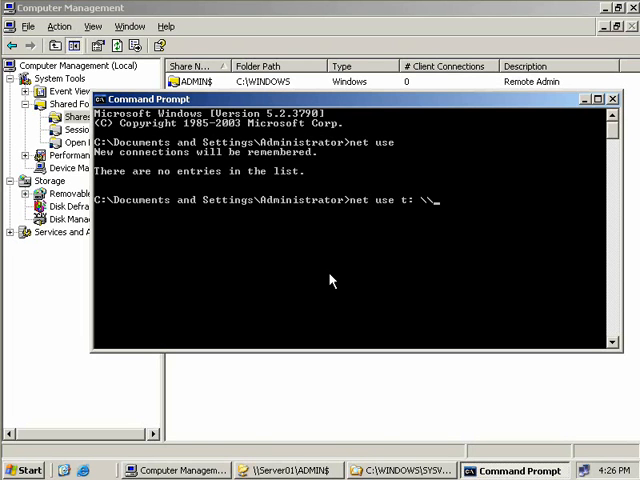
{"action": "type", "text": "ser"}
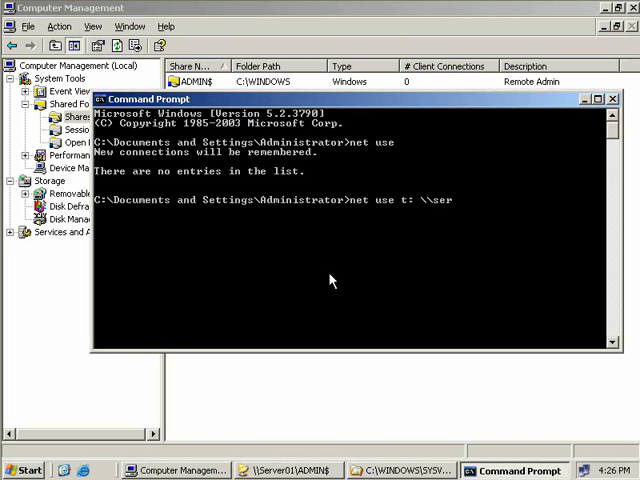
{"action": "type", "text": "ver"}
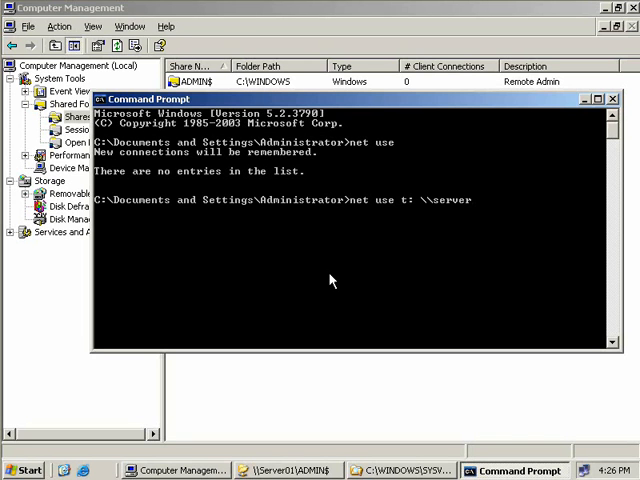
{"action": "type", "text": "01"}
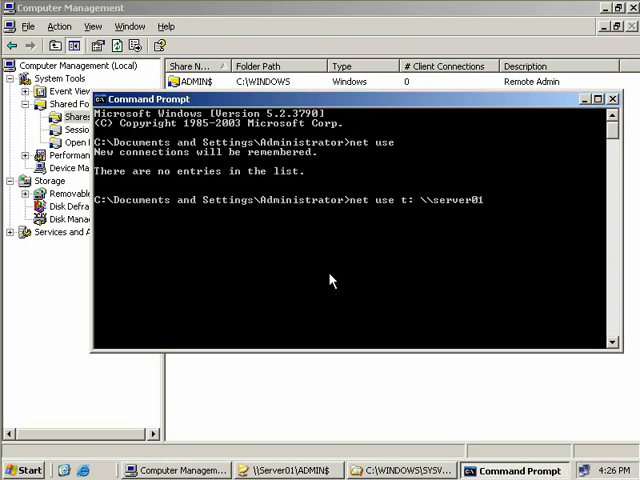
{"action": "type", "text": "1"}
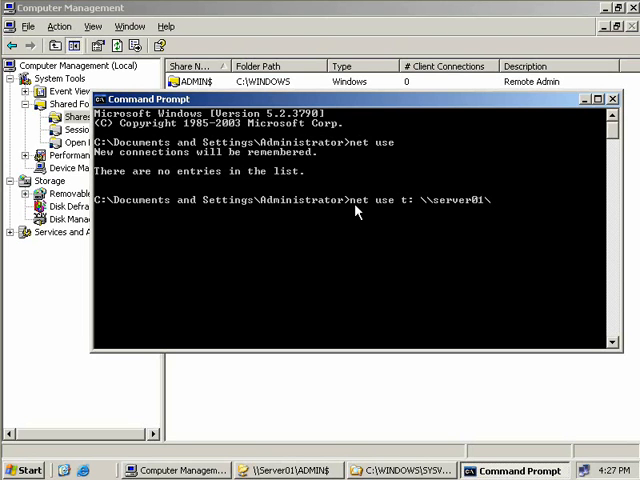
{"action": "mouse_move", "coordinate": [408, 216]}
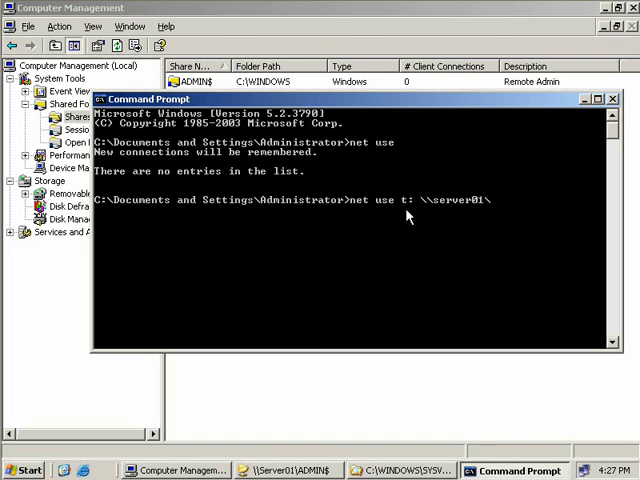
{"action": "mouse_move", "coordinate": [484, 220]}
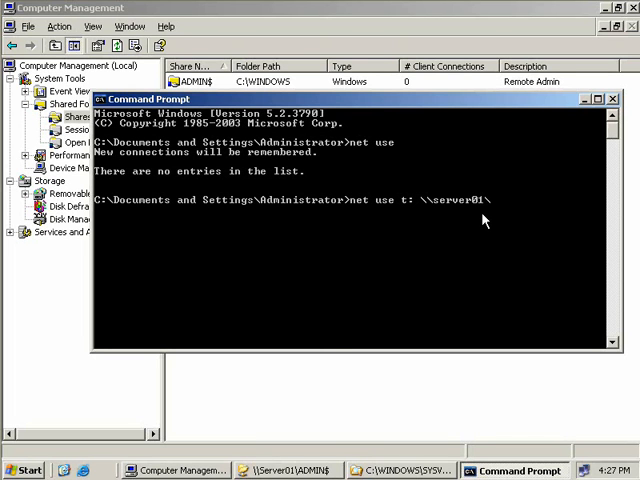
{"action": "type", "text": "data"}
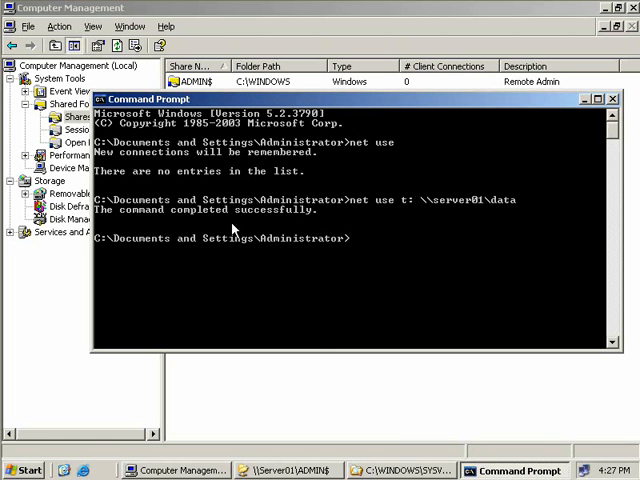
{"action": "mouse_move", "coordinate": [148, 366]}
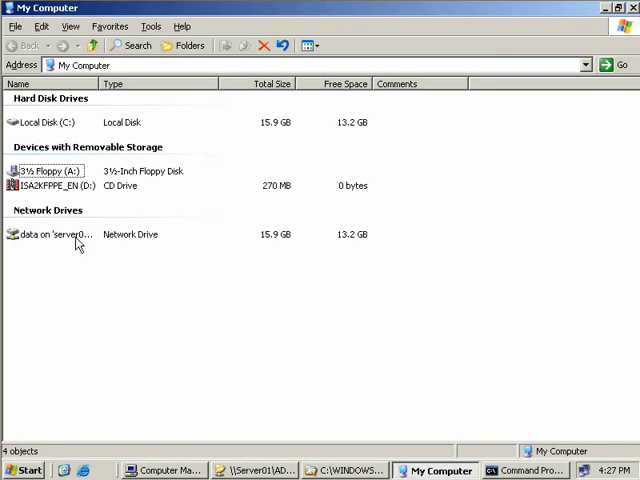
View 'data on server01' listed under Network Drives in My Computer
{"action": "left_click", "coordinate": [56, 234]}
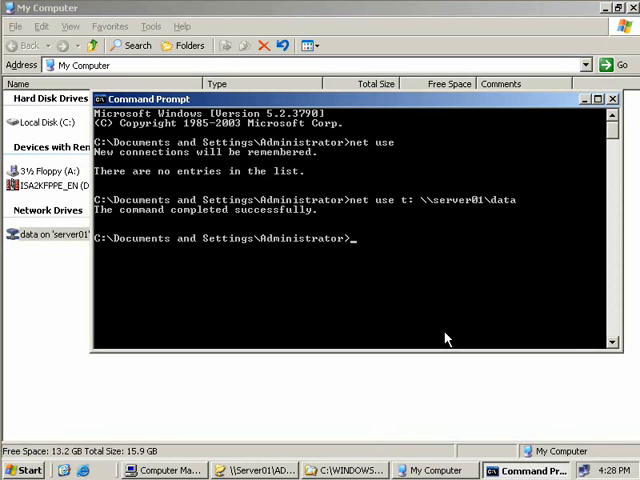
{"action": "type", "text": "net use t: \\\\server01\\data"}
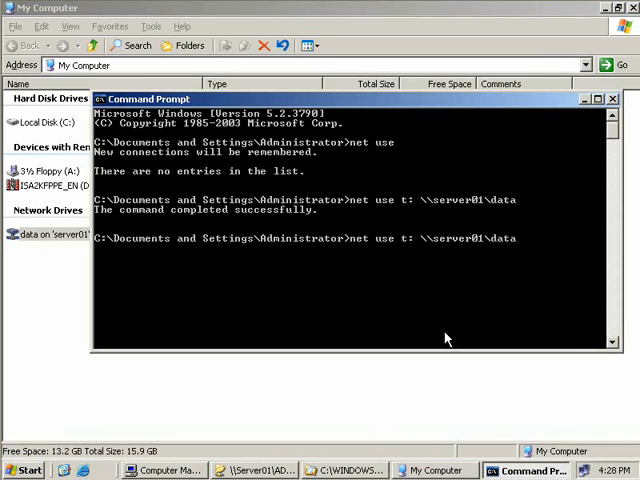
{"action": "mouse_move", "coordinate": [520, 256]}
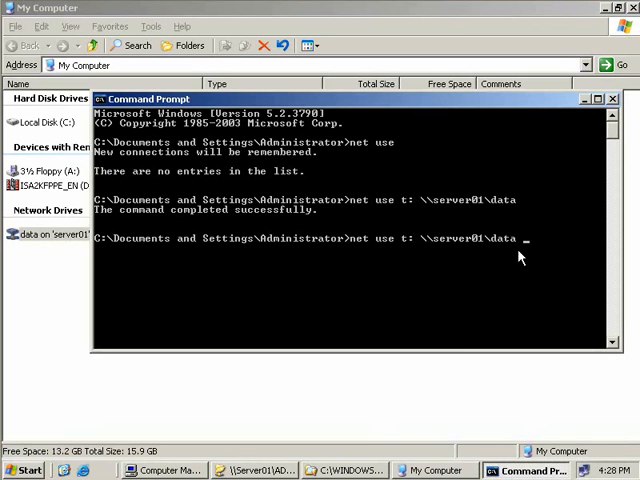
{"action": "type", "text": "pass"}
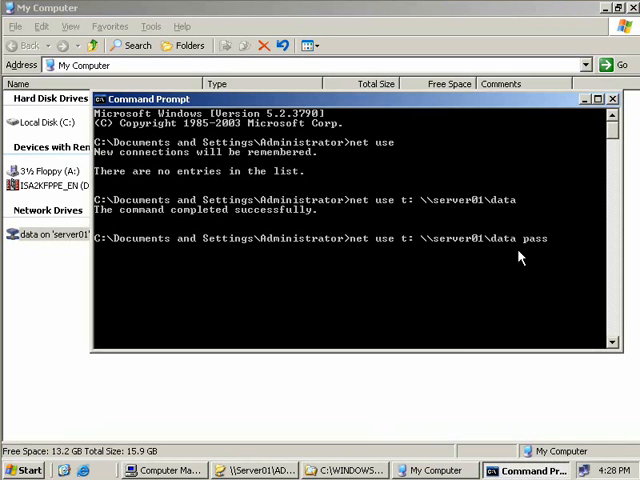
{"action": "type", "text": "word"}
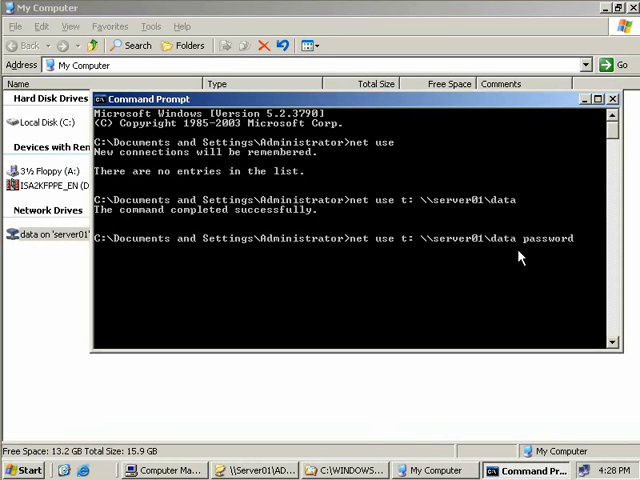
{"action": "type", "text": "/user:"}
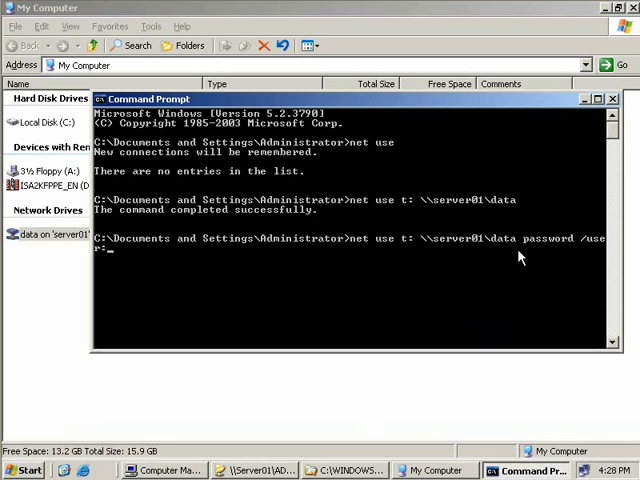
{"action": "type", "text": "testd"}
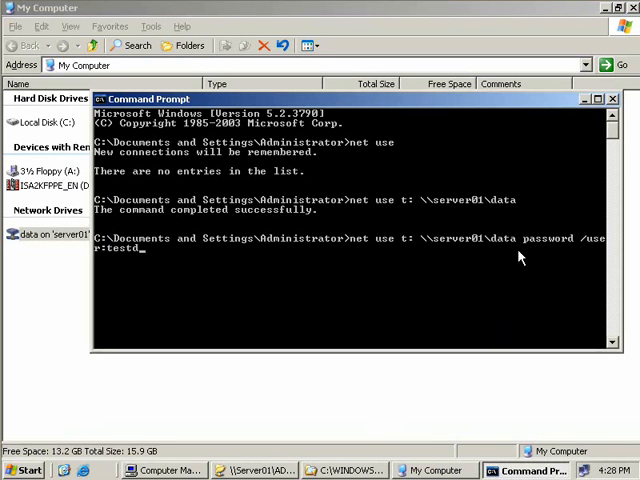
{"action": "type", "text": "omain.com"}
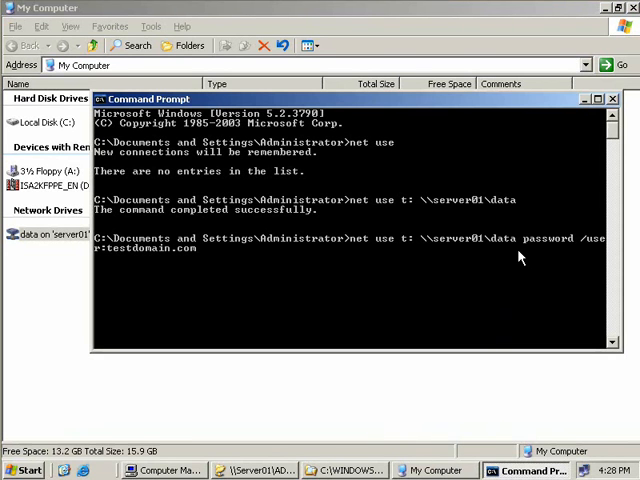
{"action": "type", "text": "\\administra"}
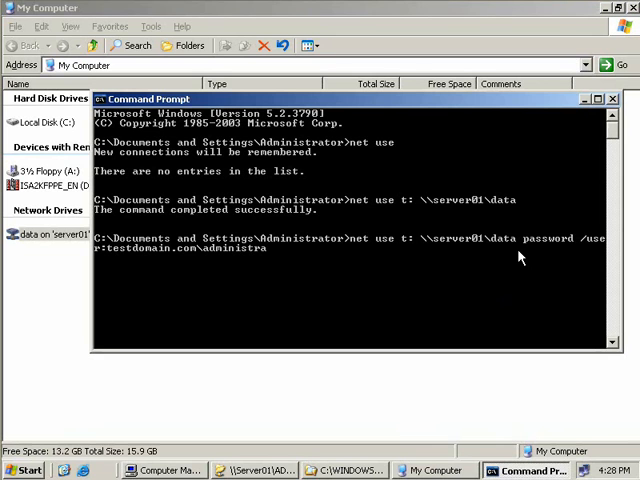
{"action": "type", "text": "tor"}
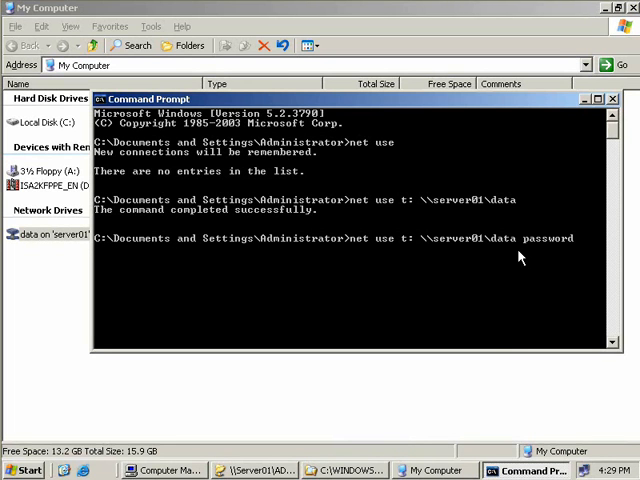
Try the user as administrator@testdomain form, then strip the credentials from the unrun command
{"action": "type", "text": "/i"}
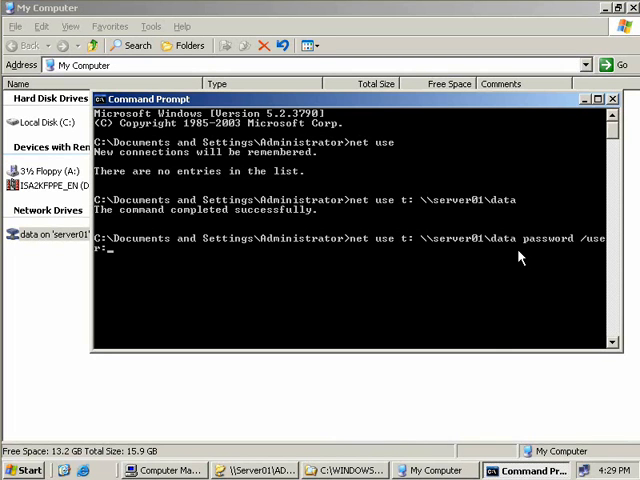
{"action": "type", "text": "admi"}
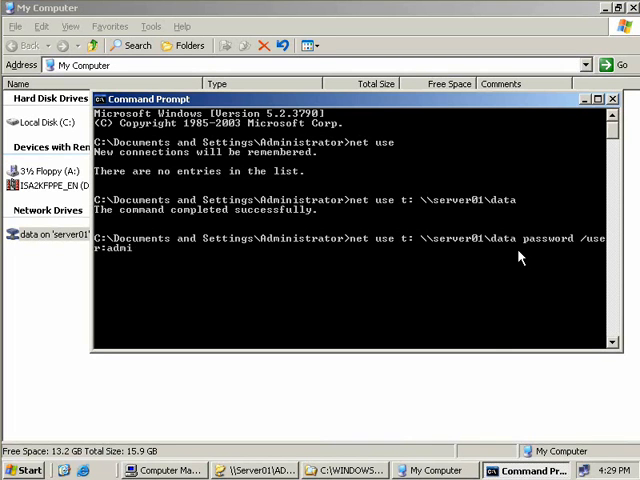
{"action": "type", "text": "nistrator"}
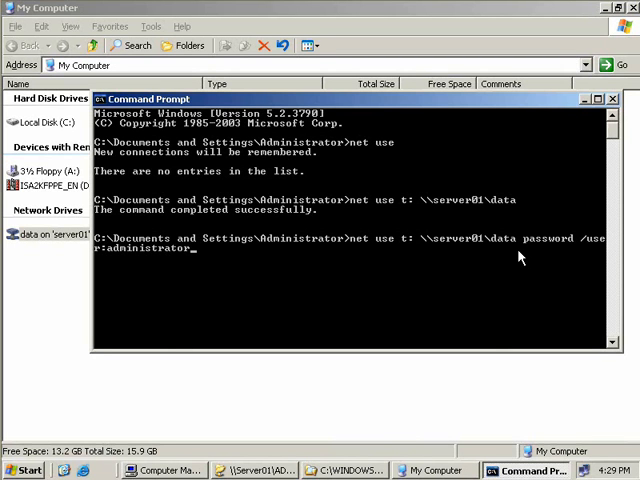
{"action": "type", "text": "@testdoma"}
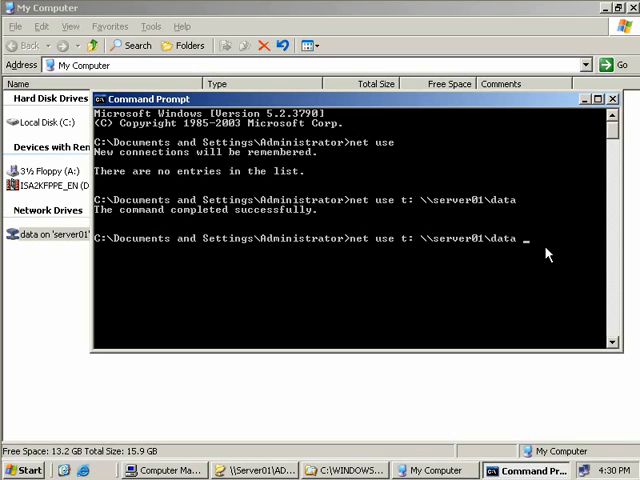
Append /d and /persistent:no switches to the pending net use command, still unrun
{"action": "type", "text": "/d"}
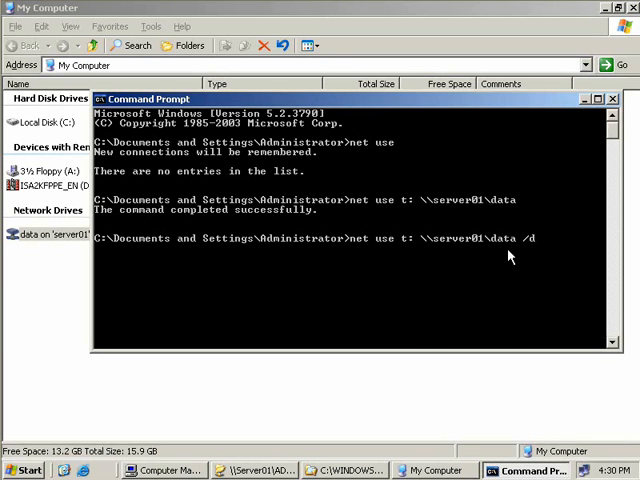
{"action": "mouse_move", "coordinate": [532, 254]}
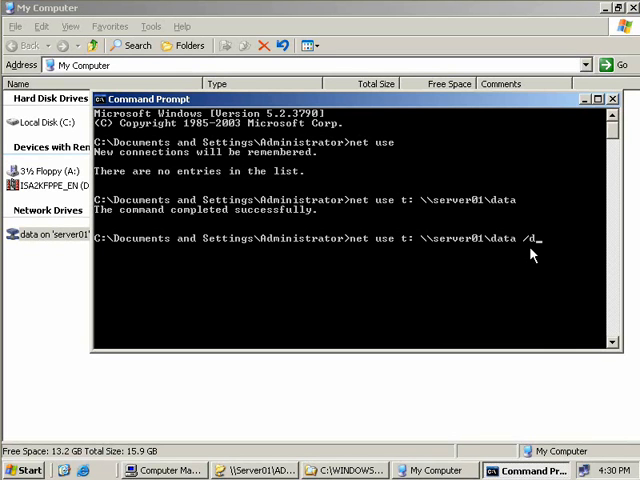
{"action": "mouse_move", "coordinate": [452, 256]}
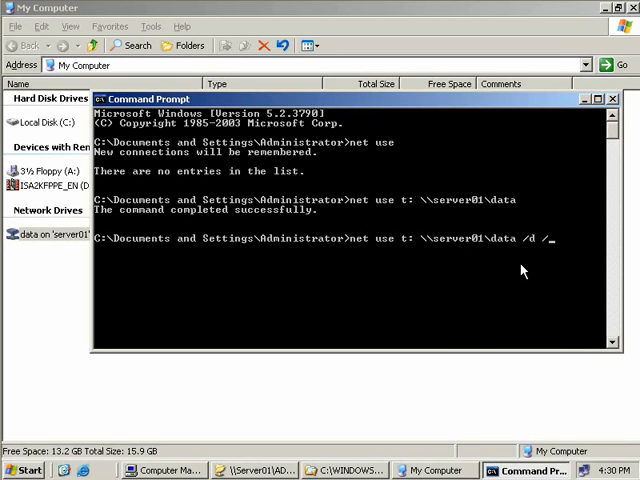
{"action": "type", "text": "persistent"}
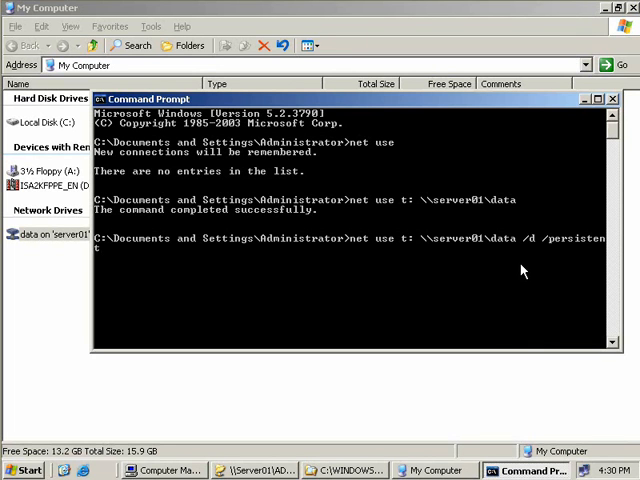
{"action": "type", "text": "no"}
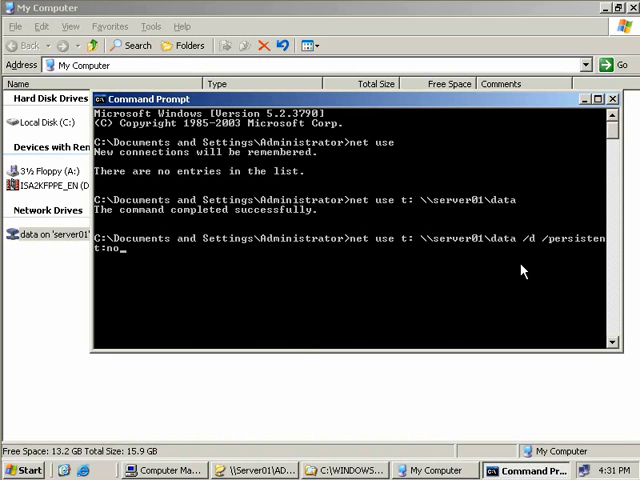
Start Map Network Drive from My Computer, drive Z:, folder \\server01\data, reconnect at logon
{"action": "left_click", "coordinate": [24, 470]}
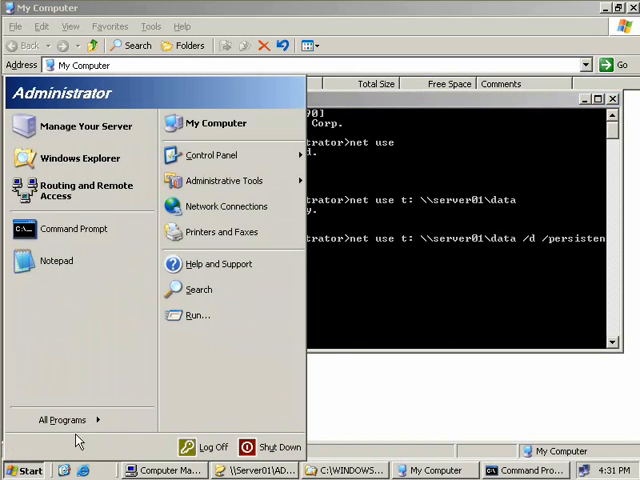
{"action": "right_click", "coordinate": [214, 122]}
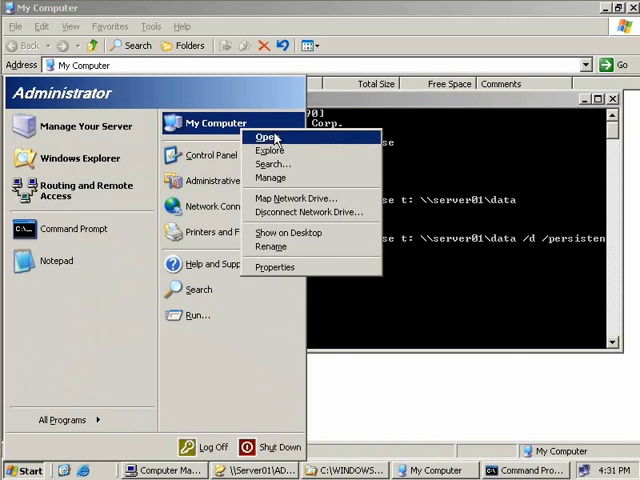
{"action": "mouse_move", "coordinate": [298, 198]}
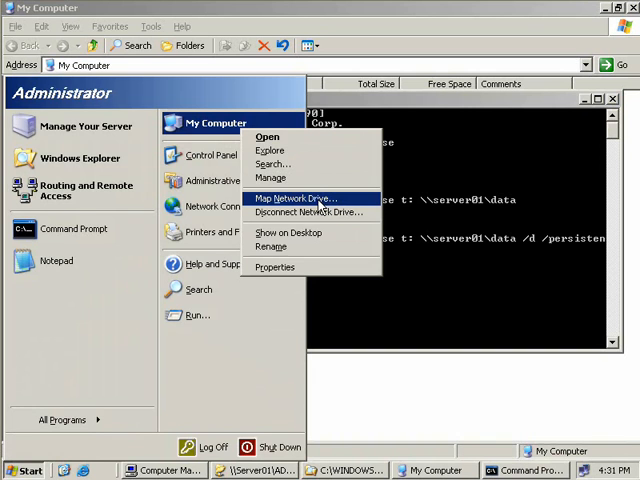
{"action": "left_click", "coordinate": [294, 196]}
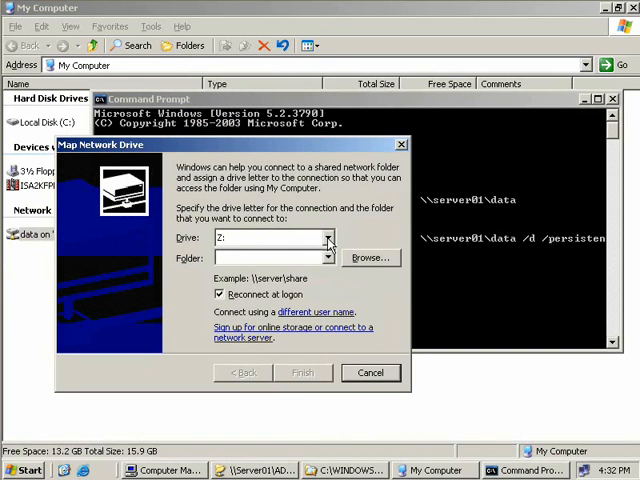
{"action": "left_click", "coordinate": [328, 238]}
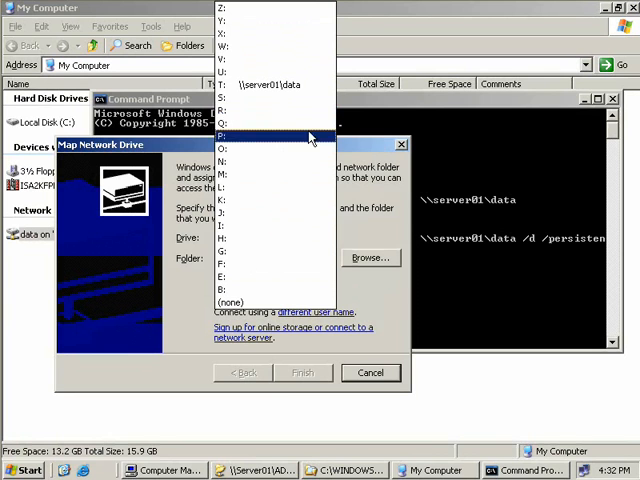
{"action": "mouse_move", "coordinate": [314, 250]}
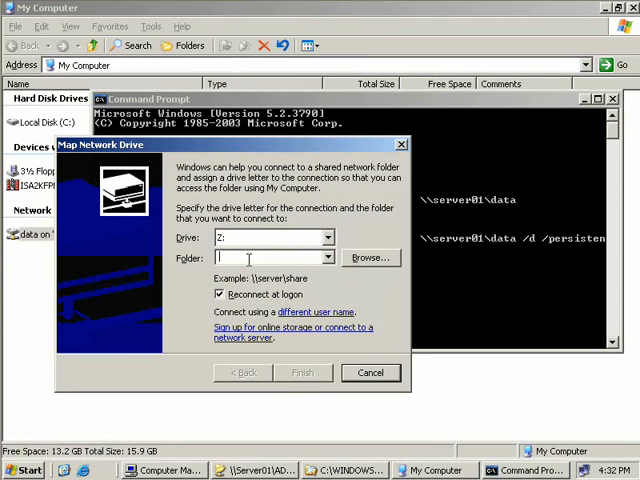
{"action": "type", "text": "\\\\server01\\data"}
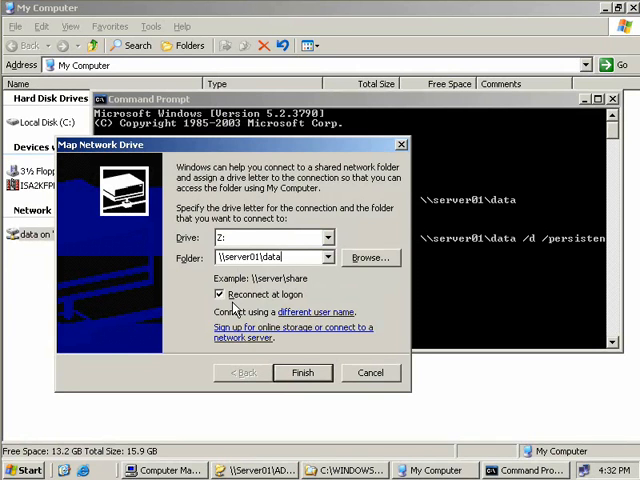
{"action": "mouse_move", "coordinate": [576, 256]}
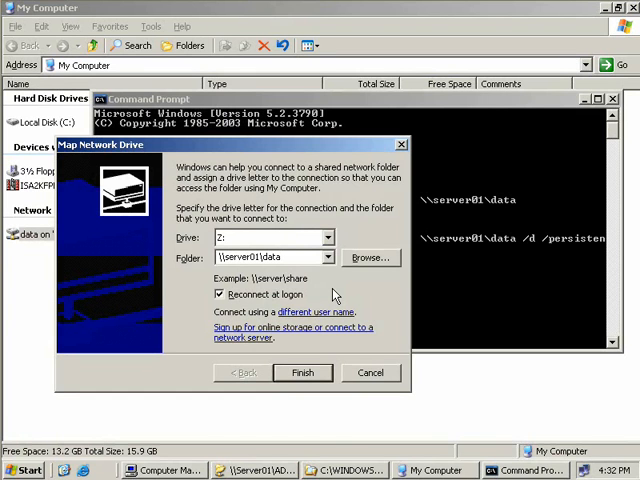
{"action": "left_click", "coordinate": [316, 312]}
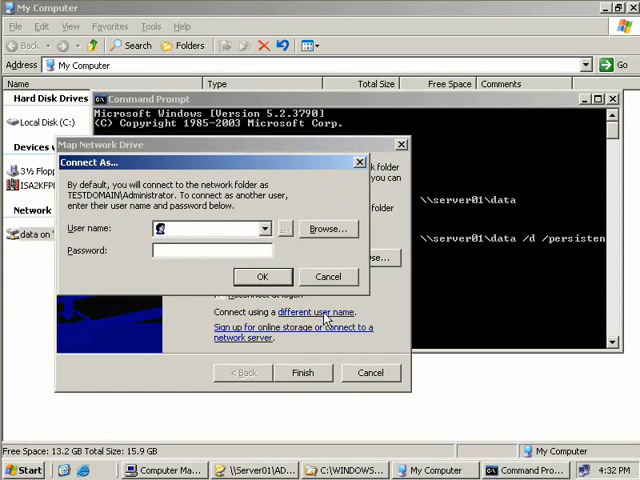
{"action": "left_click", "coordinate": [210, 228]}
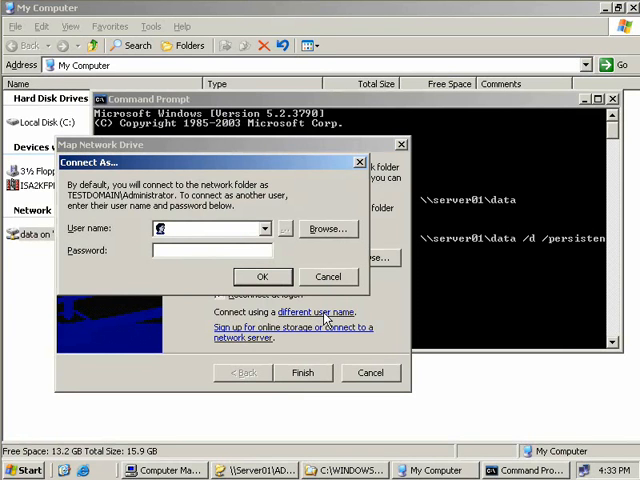
{"action": "mouse_move", "coordinate": [332, 304]}
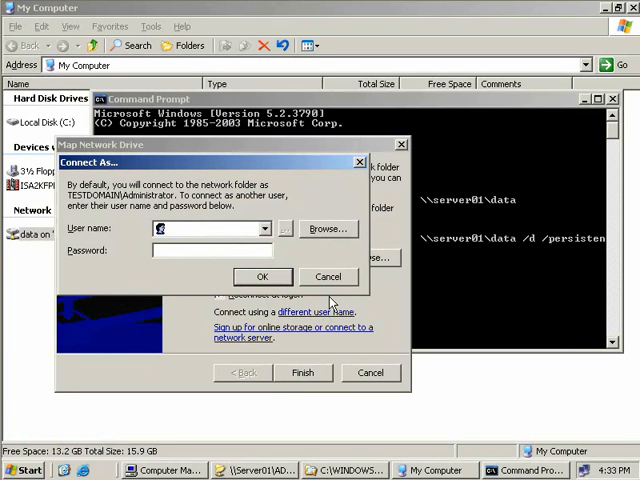
{"action": "mouse_move", "coordinate": [332, 302]}
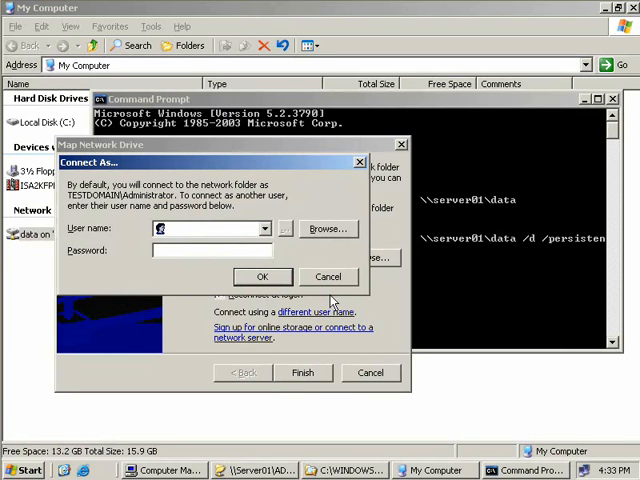
{"action": "left_click", "coordinate": [328, 276]}
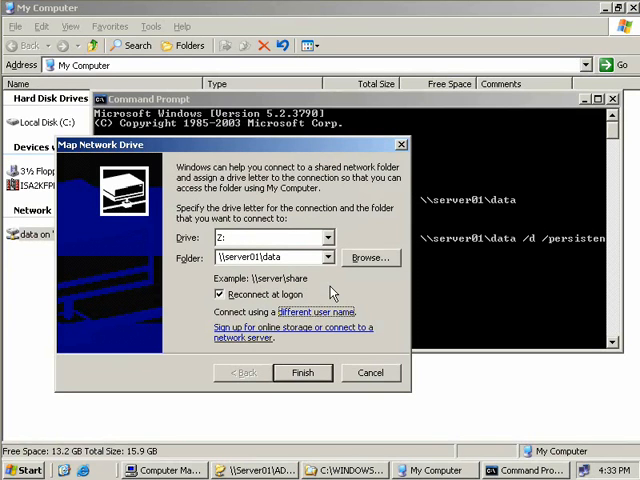
{"action": "mouse_move", "coordinate": [364, 378]}
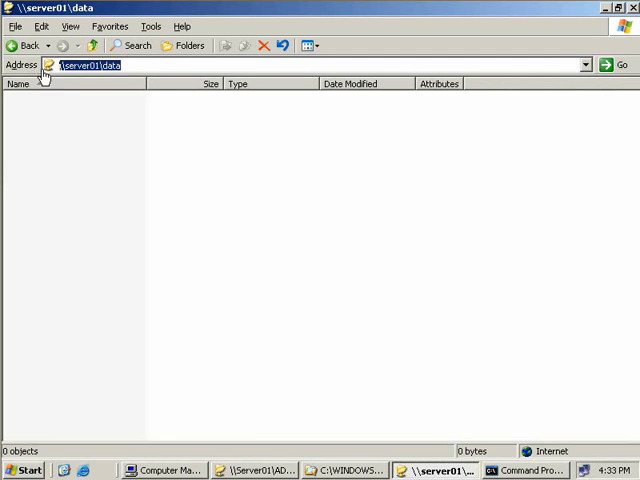
Open the \\server01\data share directly via Start > Run
{"action": "left_click", "coordinate": [24, 472]}
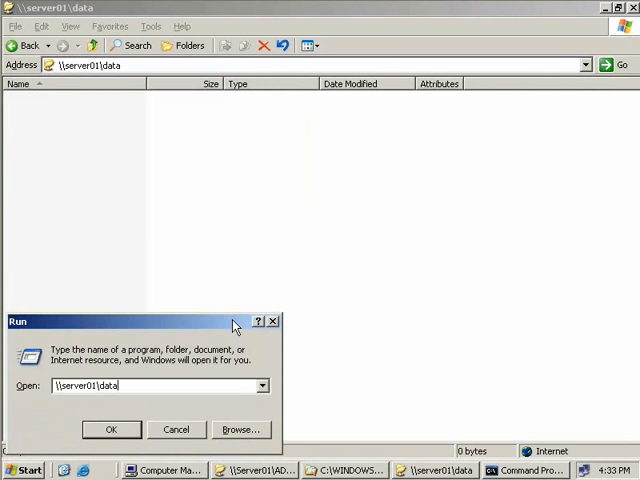
{"action": "left_click", "coordinate": [112, 428]}
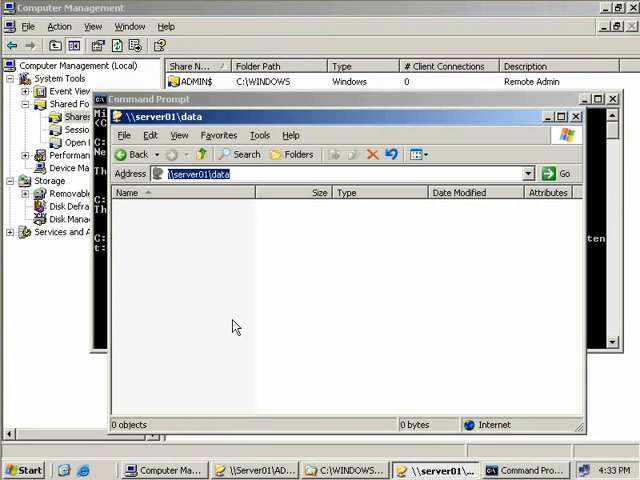
{"action": "mouse_move", "coordinate": [260, 308]}
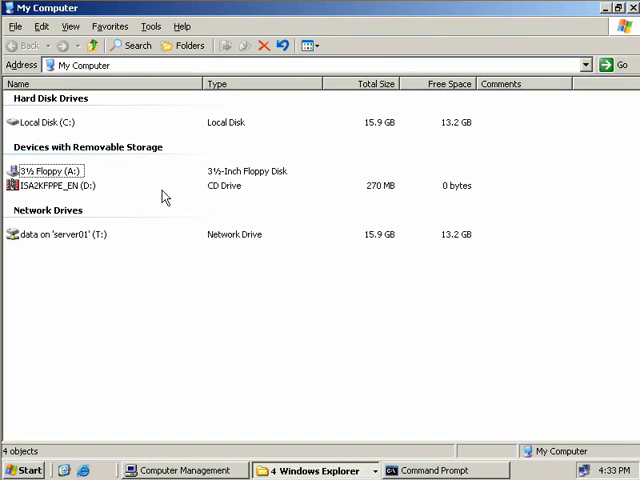
Disconnect the data on 'server01' (T:) network drive in My Computer
{"action": "right_click", "coordinate": [60, 234]}
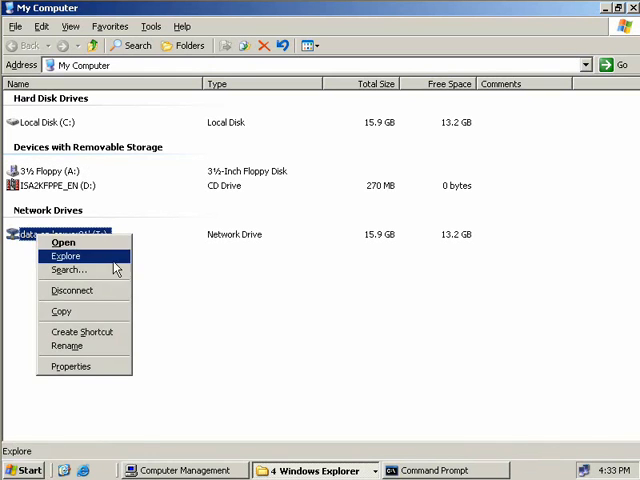
{"action": "left_click", "coordinate": [72, 290]}
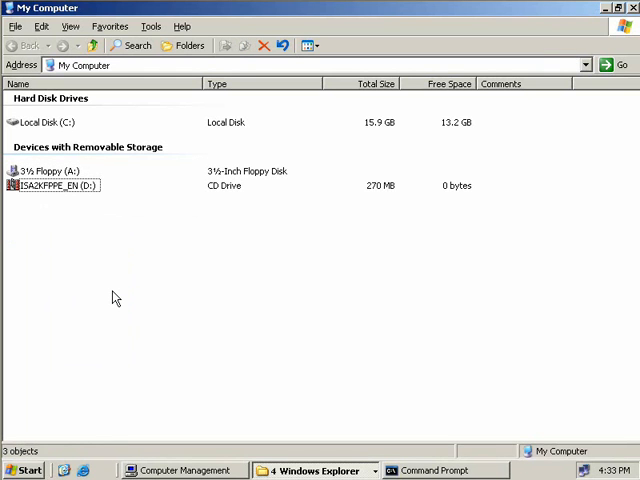